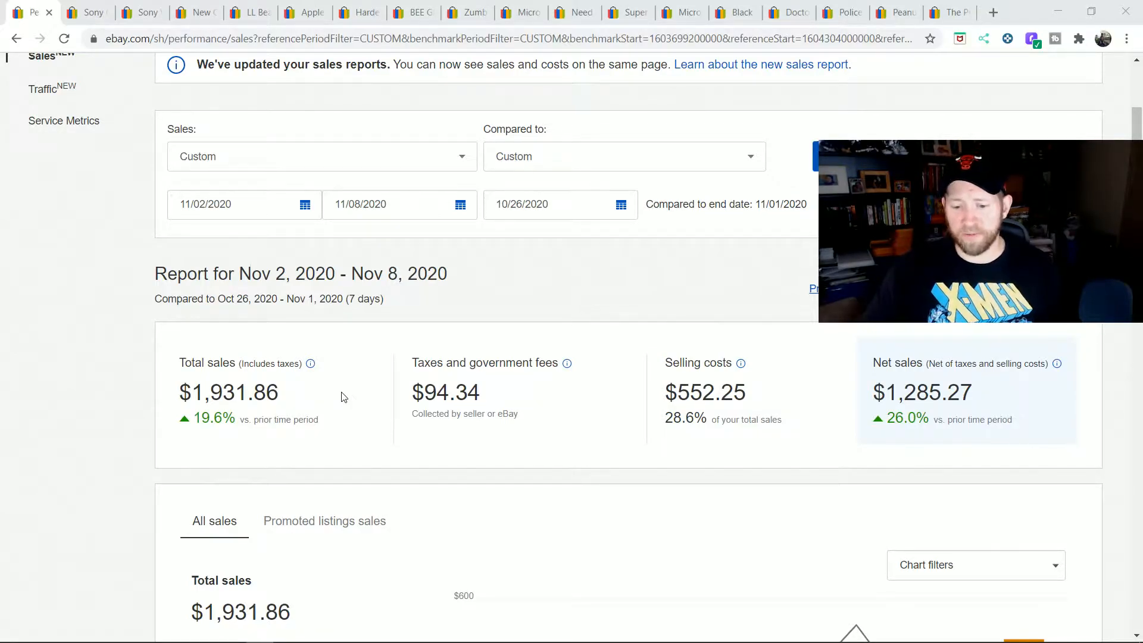
mouse_move(1040, 403)
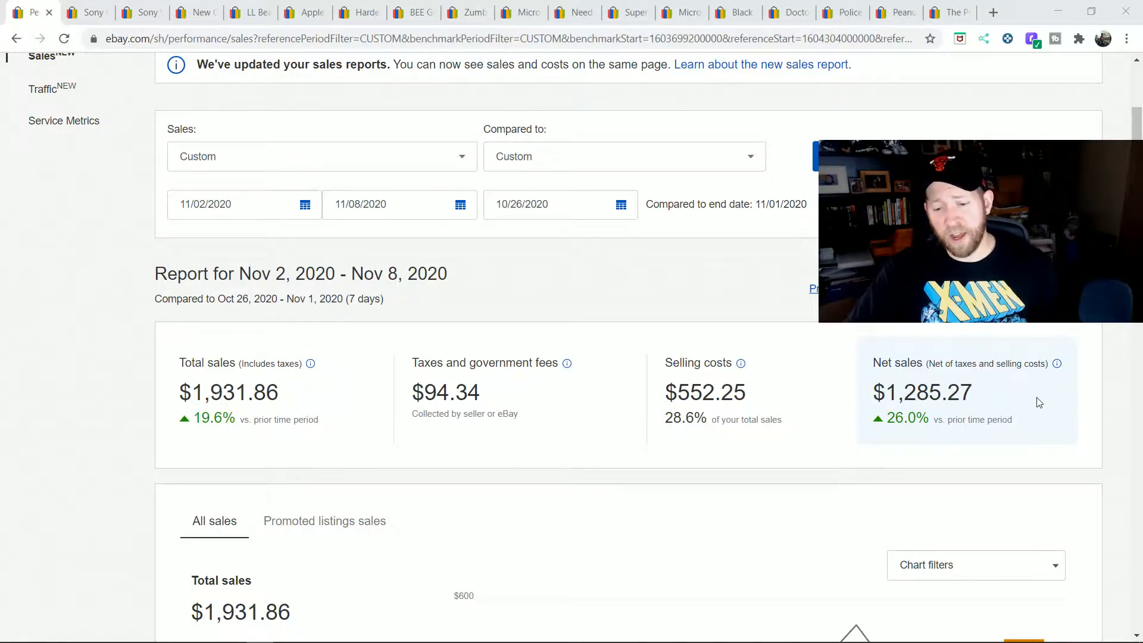
mouse_move(1052, 410)
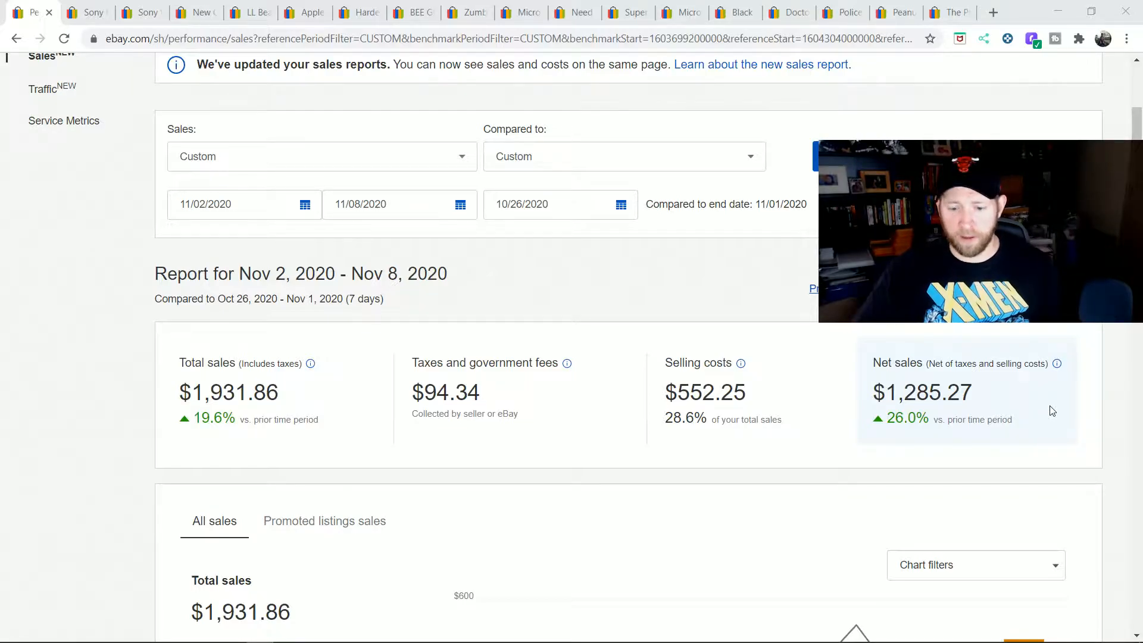
View the sold Sony Cyber-shot DSC-W650 camera listing at US $40.44
click(83, 12)
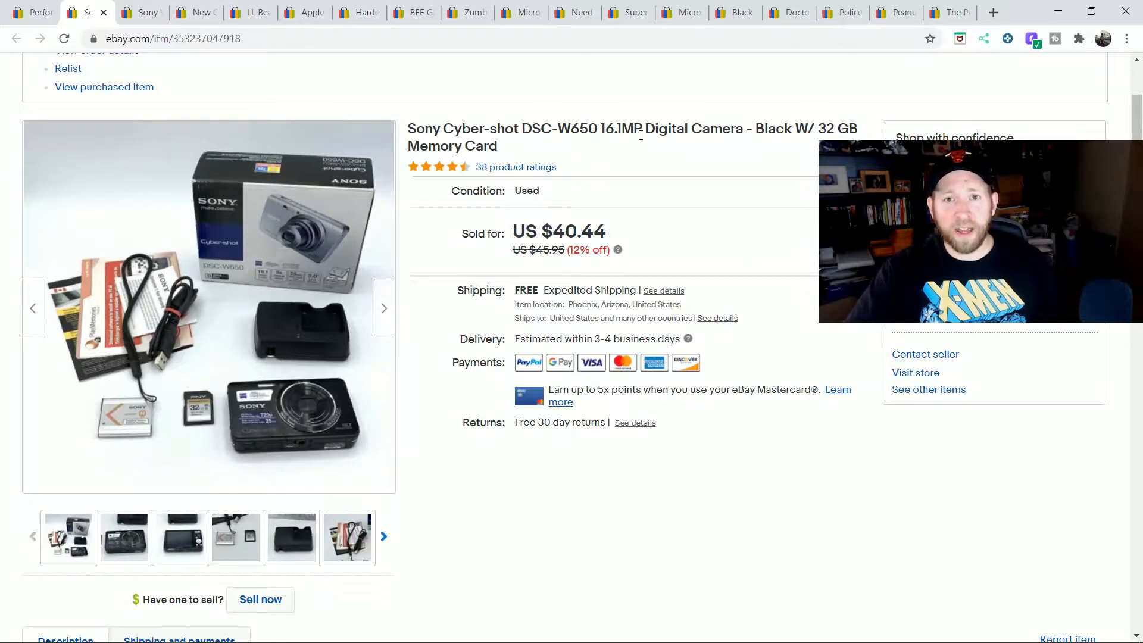
mouse_move(660, 171)
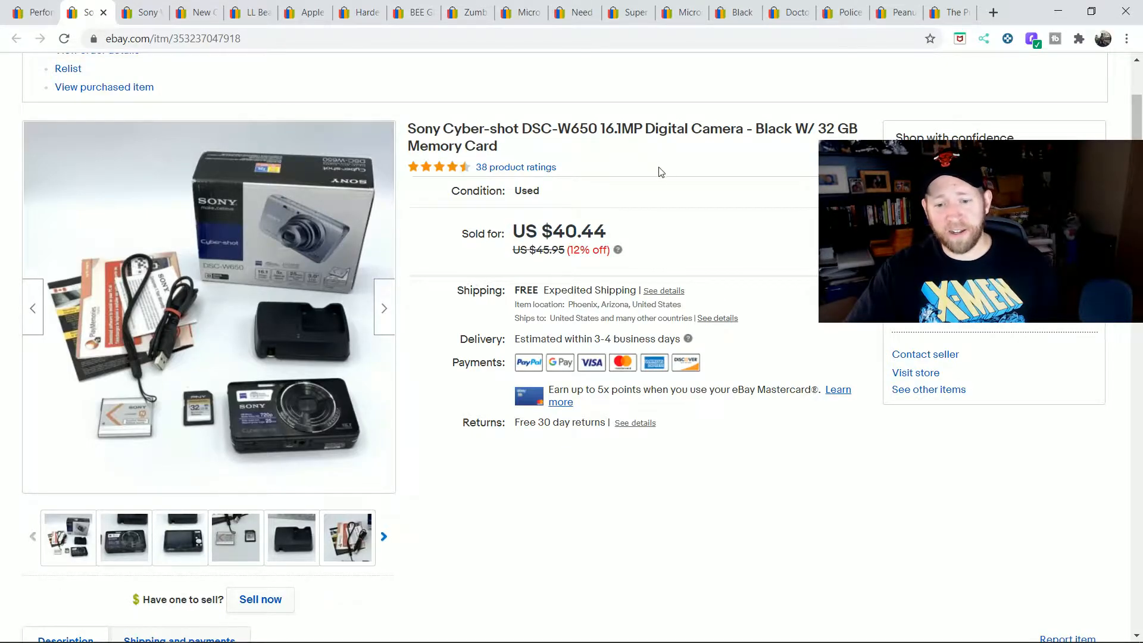
mouse_move(816, 428)
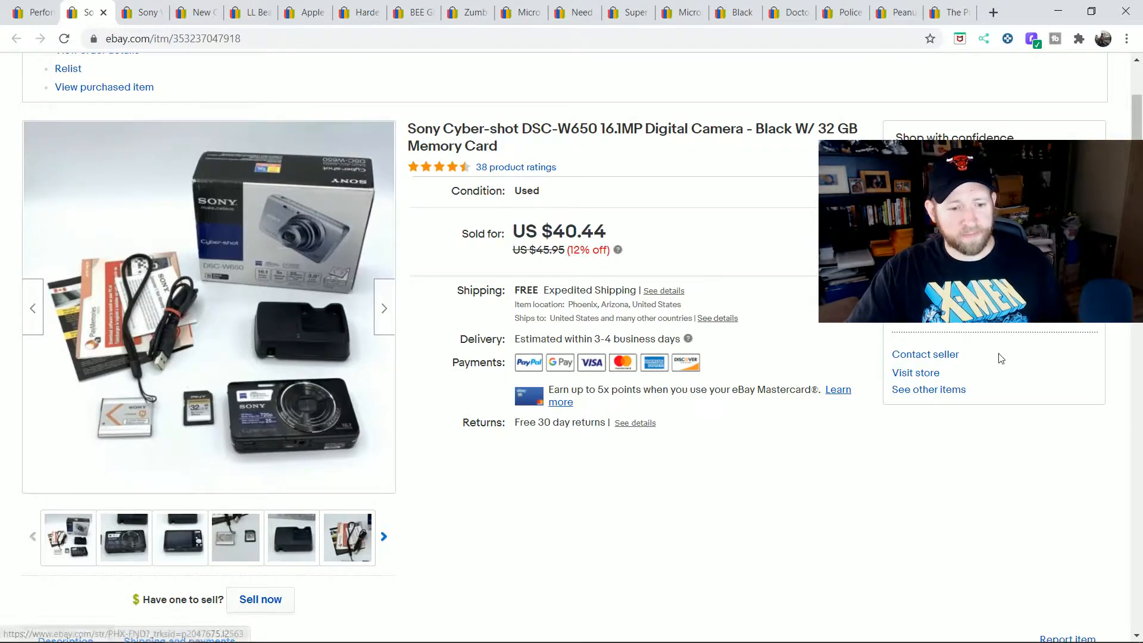
View the Sony Walkman portable CD player listing, sold for US $35.16
click(135, 13)
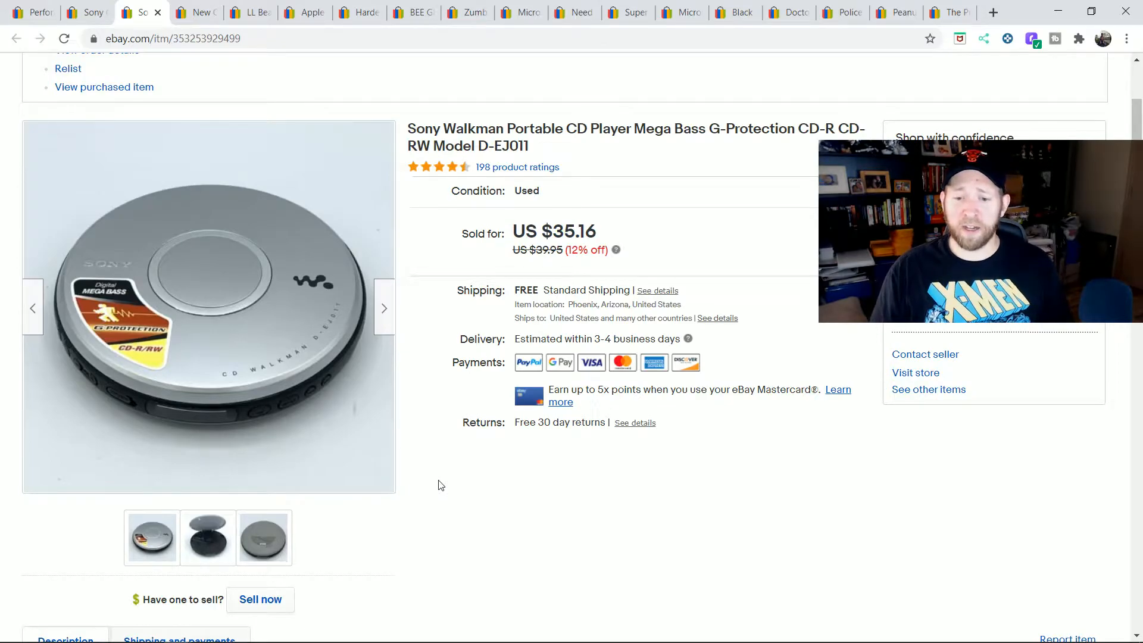
mouse_move(551, 205)
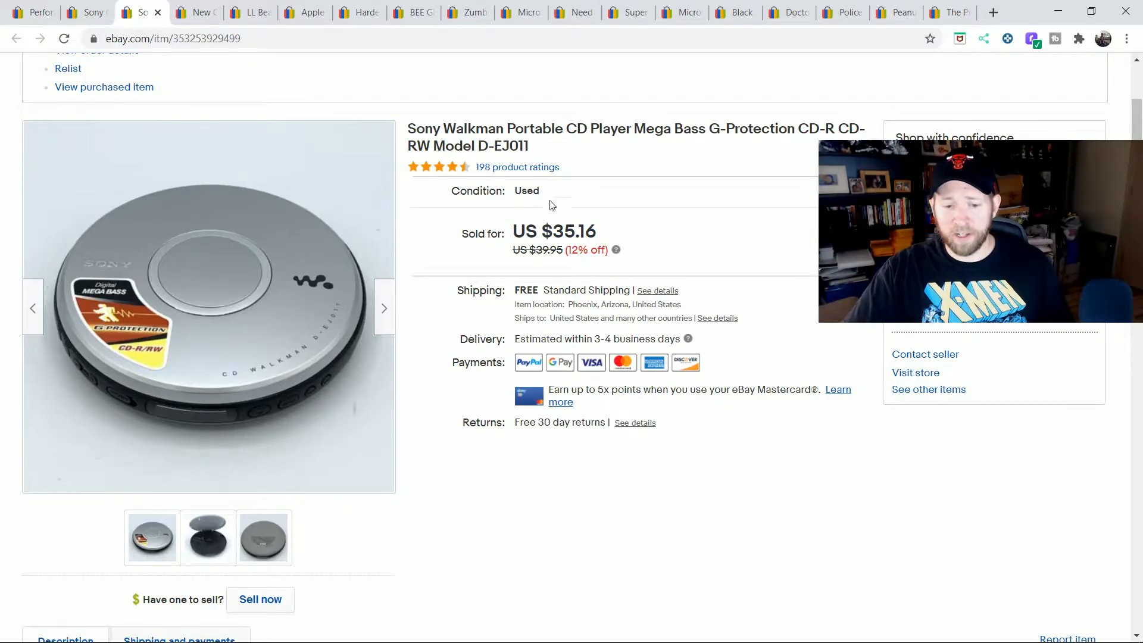
mouse_move(537, 147)
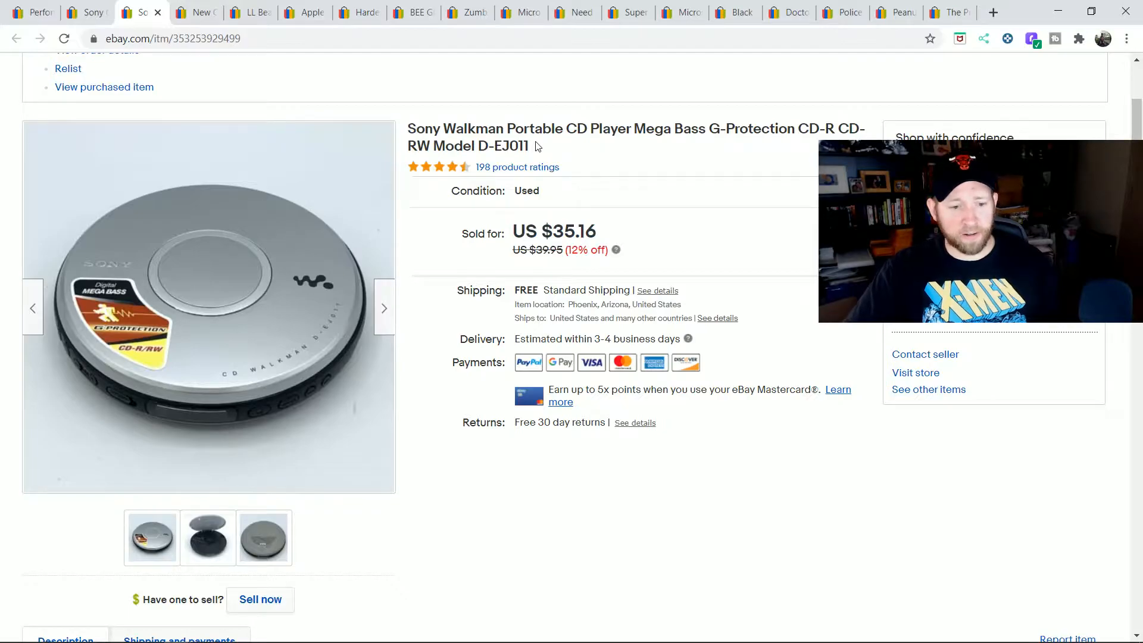
View the sold new Columbia PFG men's long-sleeve green fishing shirt listing
click(195, 13)
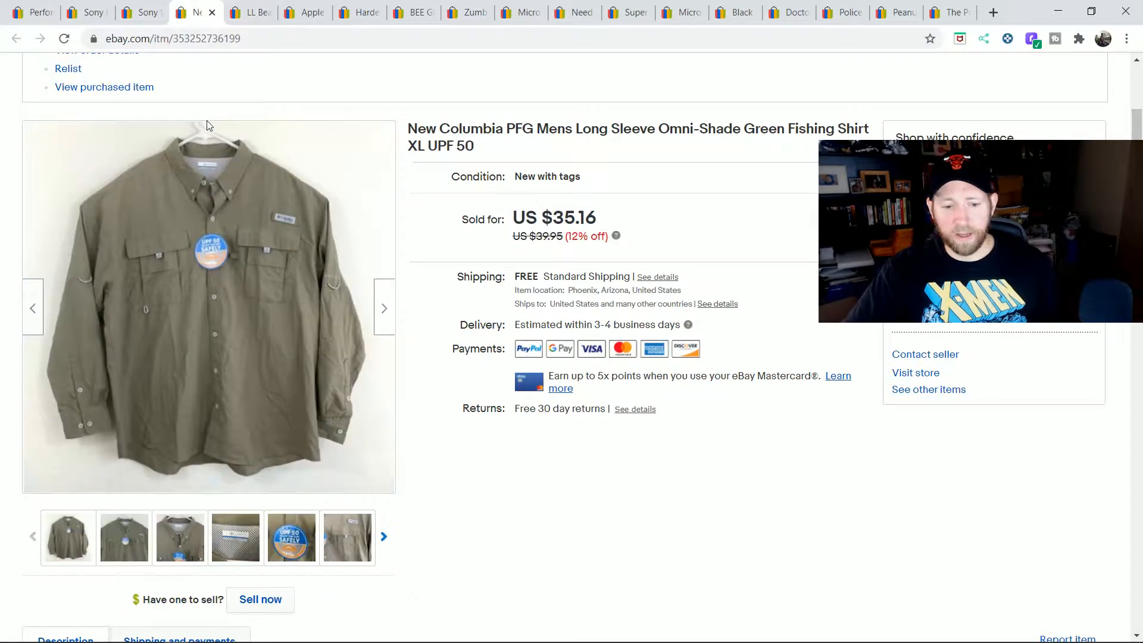
mouse_move(608, 502)
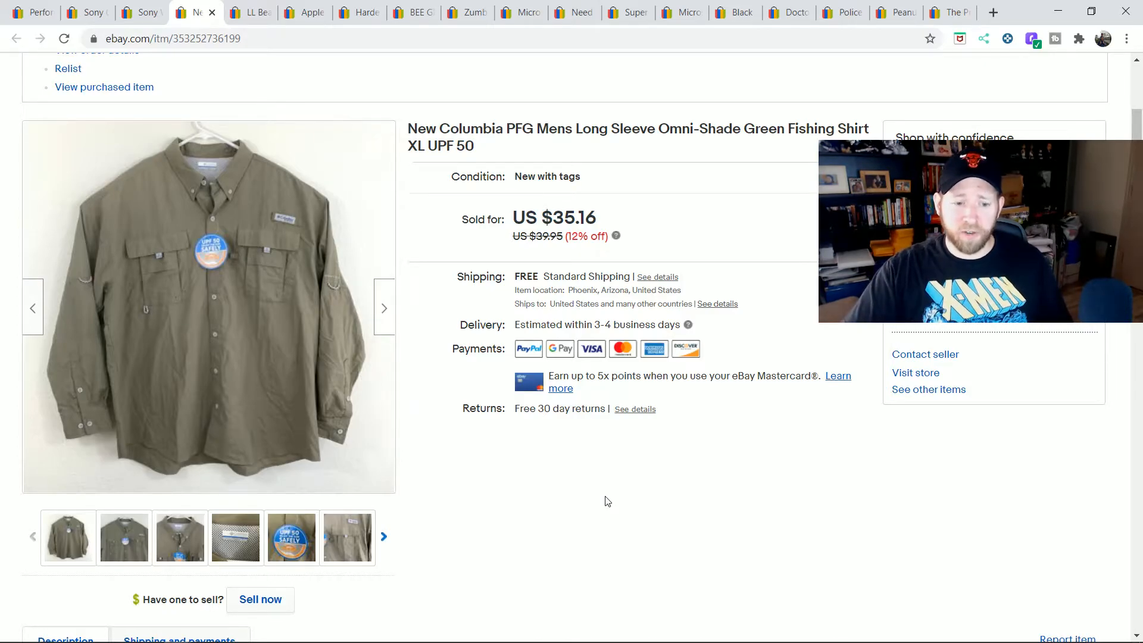
mouse_move(578, 484)
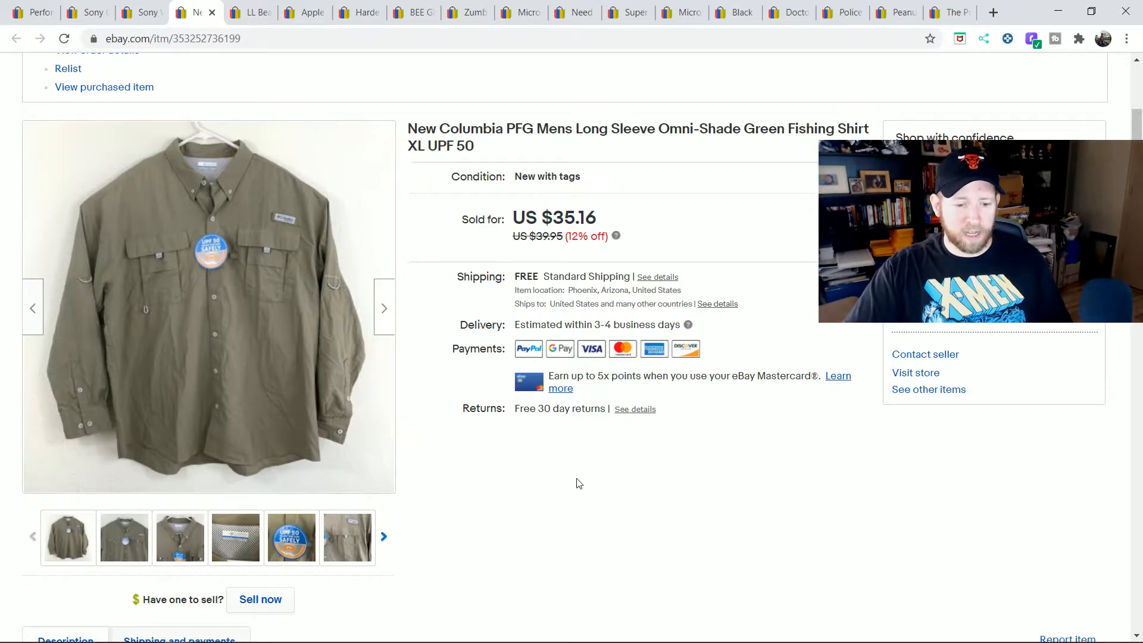
mouse_move(572, 468)
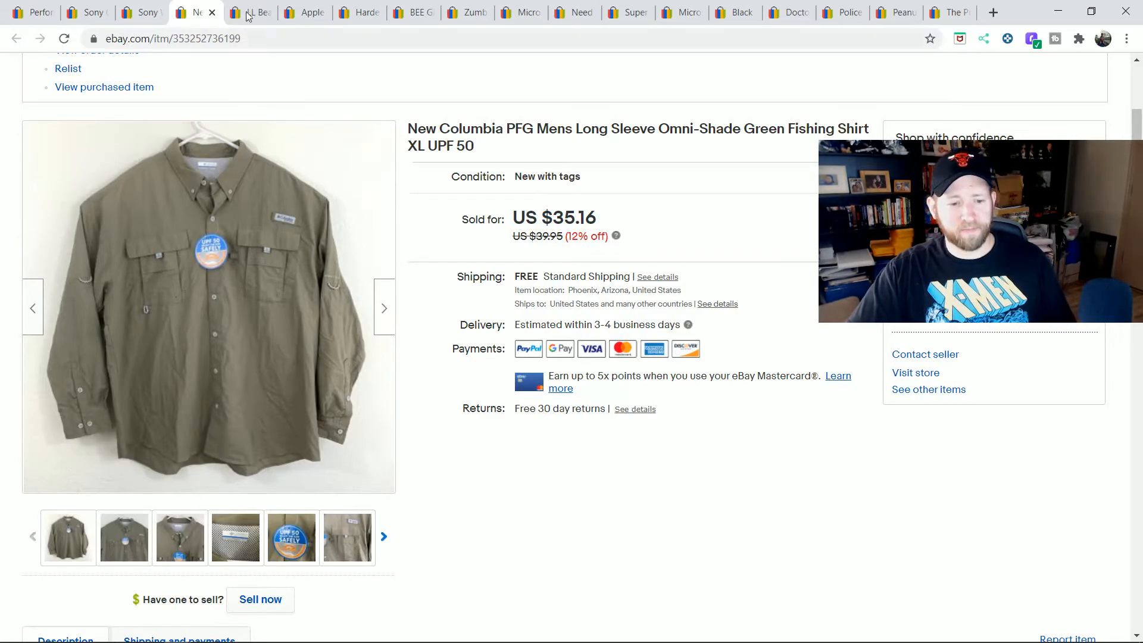
Check the LL Bean flannel listing, then the blue 8GB iPod Nano sold at US $43.96
click(250, 12)
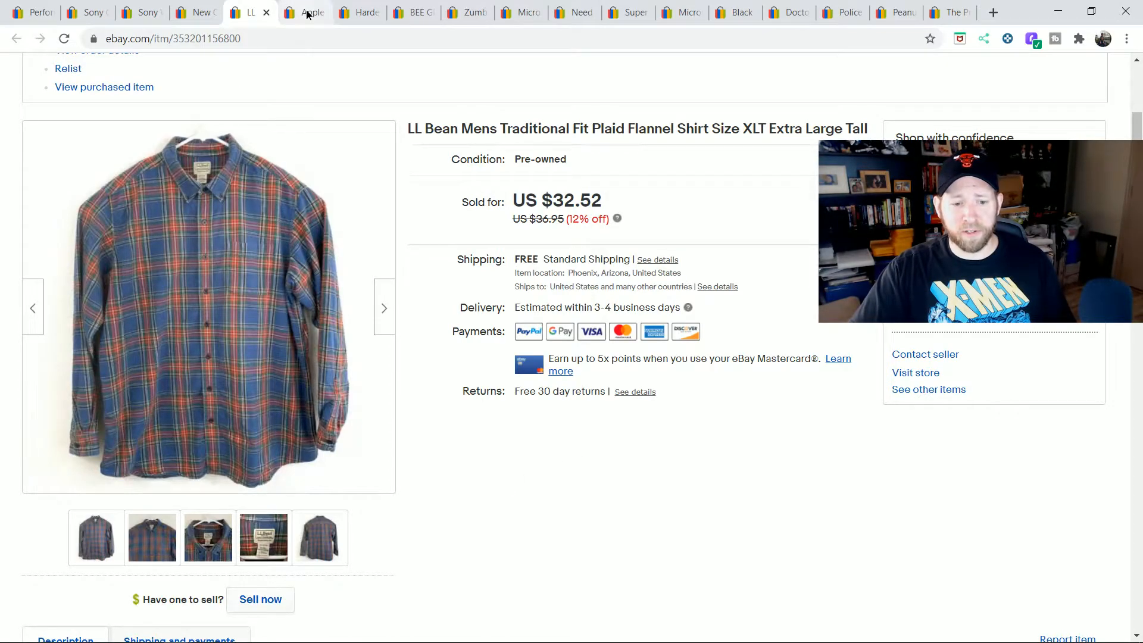
click(305, 13)
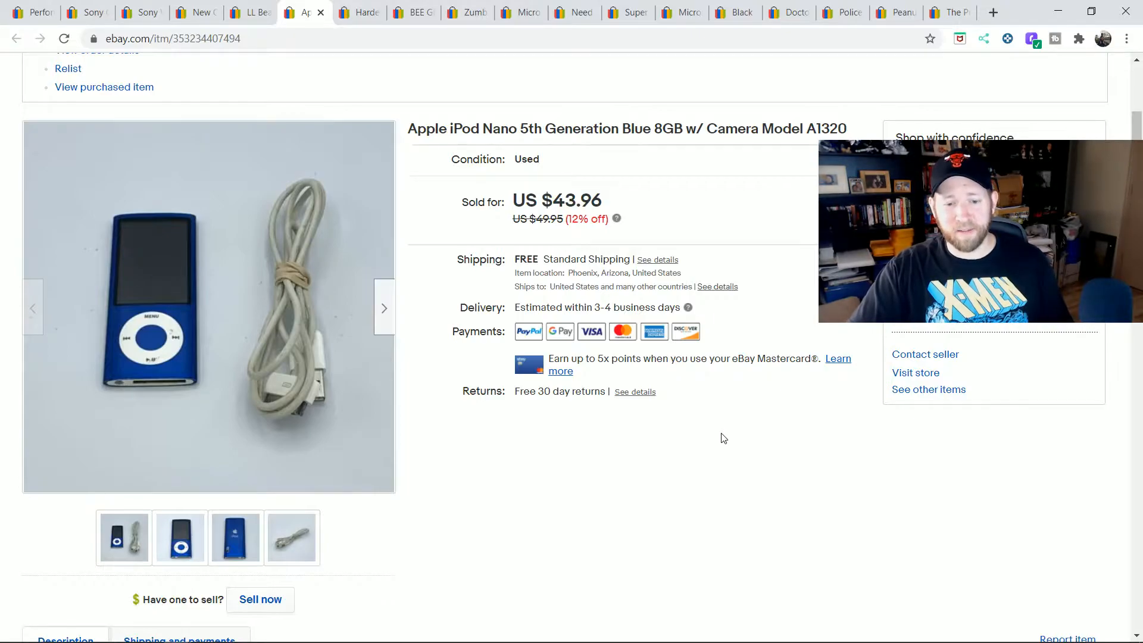
View the new Cradle Of Filth Thornography Deluxe 2-disc CD, sold for US $43.96
click(357, 12)
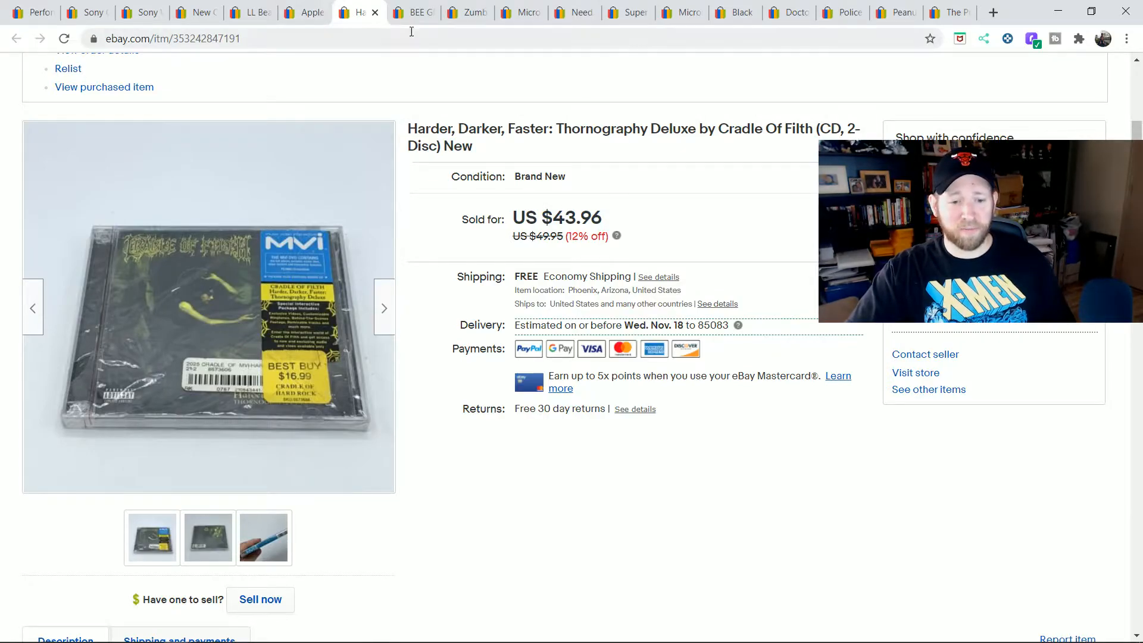
click(413, 12)
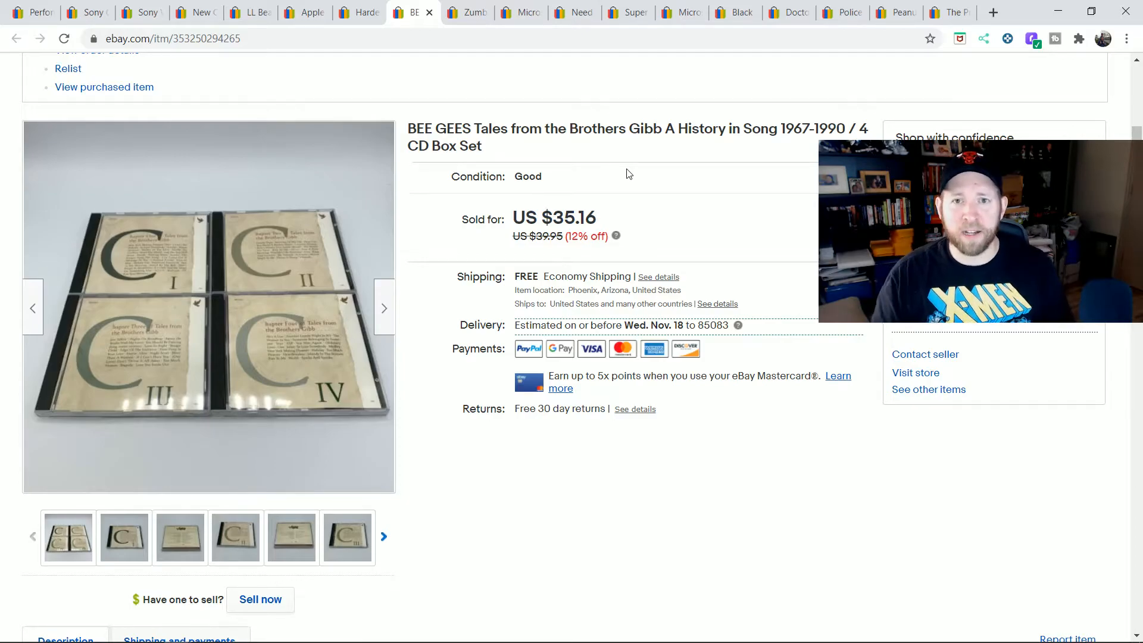
View the Very Good Zumba Fitness World Party Xbox One listing at US $19.95
click(467, 13)
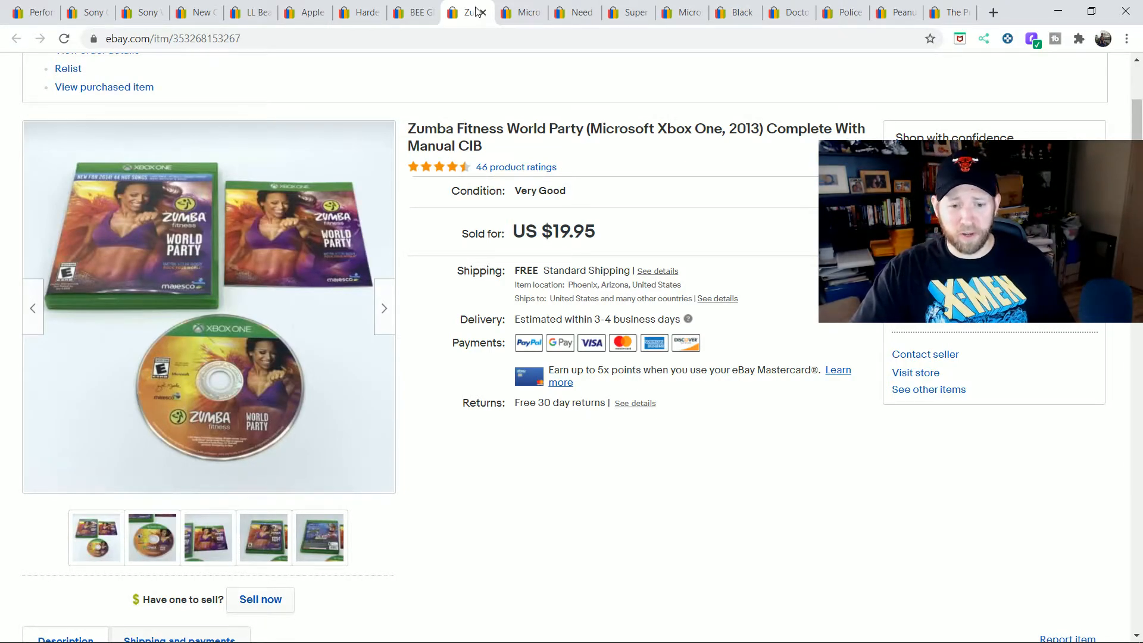
View the Flight Simulator X Deluxe with Acceleration listing, sold for US $39.56
click(520, 12)
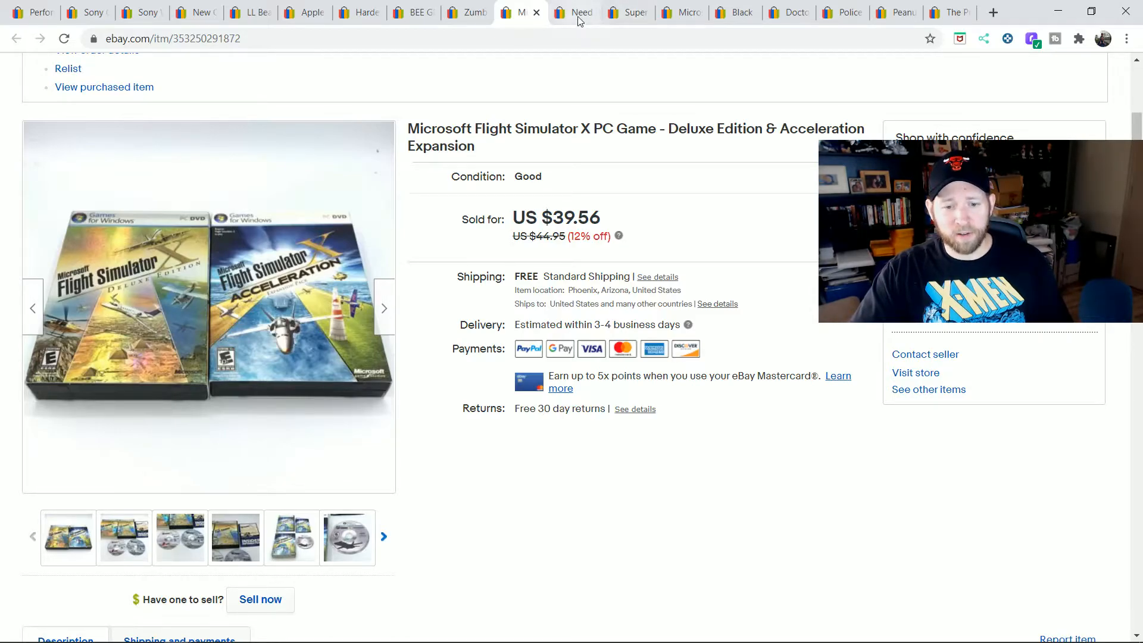
Check Need for Speed: Most Wanted, then Super Smash Bros. Brawl Wii at US $21.96
click(576, 12)
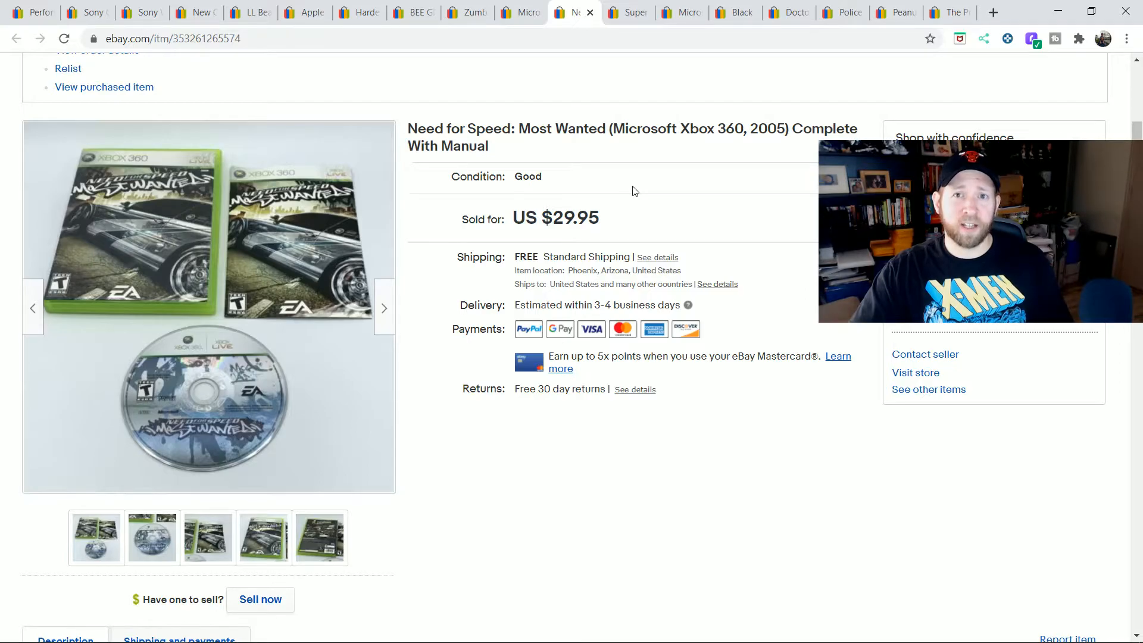
mouse_move(646, 94)
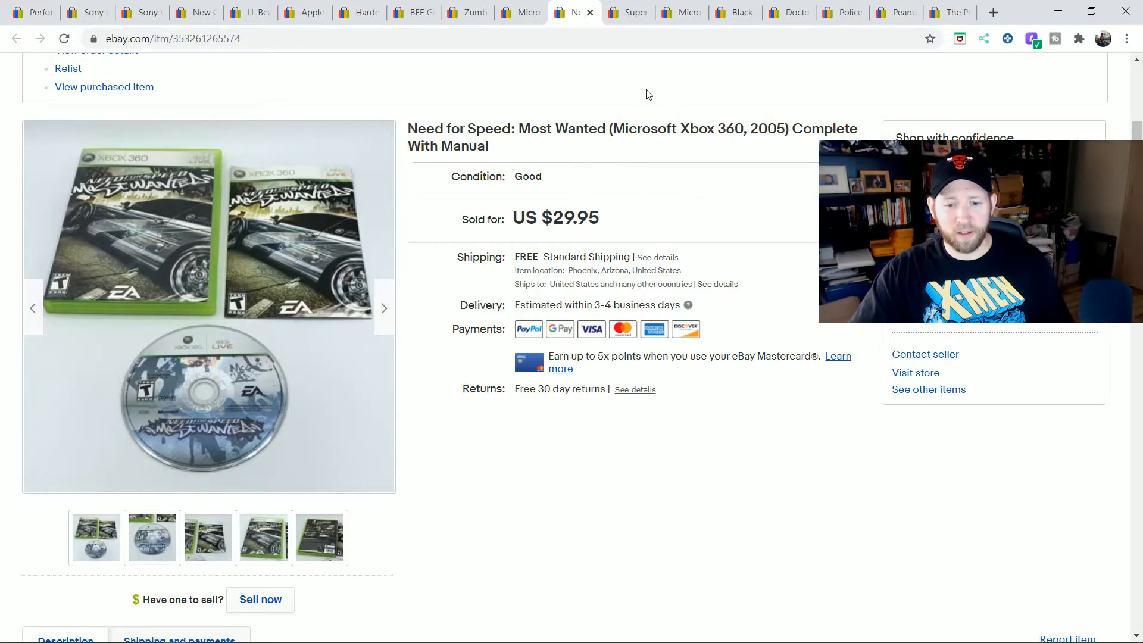
click(625, 12)
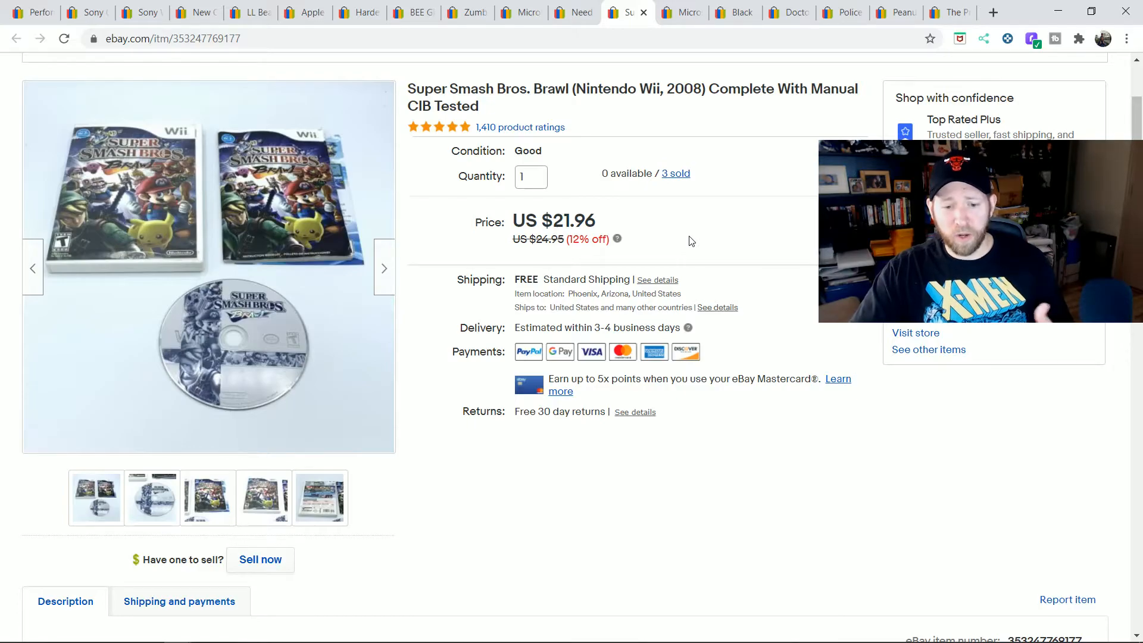
mouse_move(695, 32)
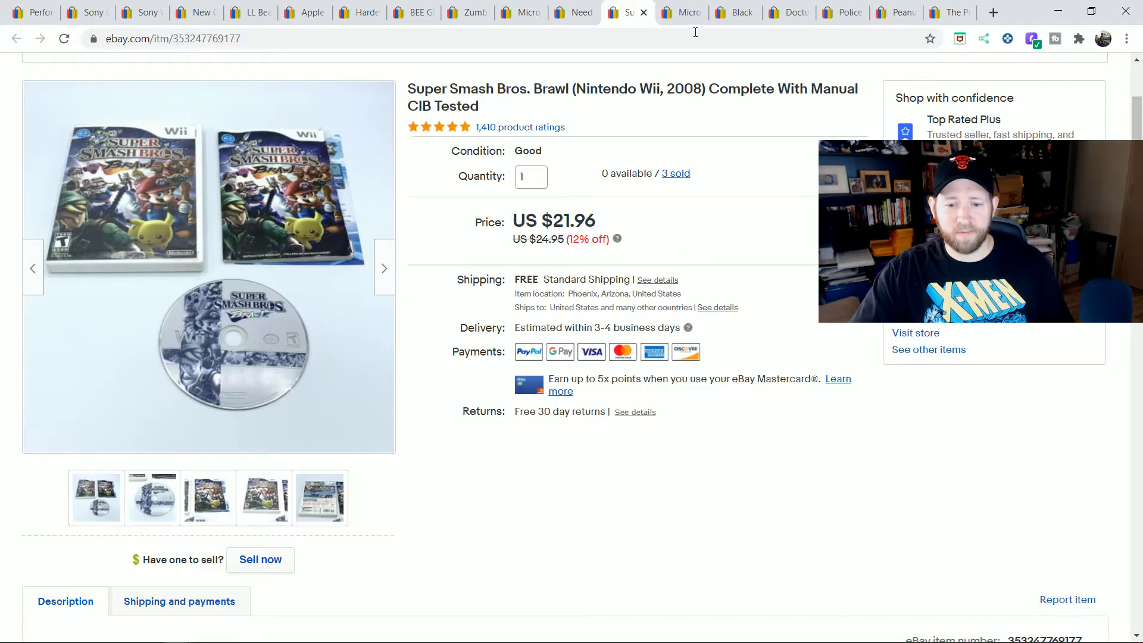
Check Visual Basic 6.0 Professional, then the Black Lagoon Blu-ray set sold at US $35.16
click(681, 13)
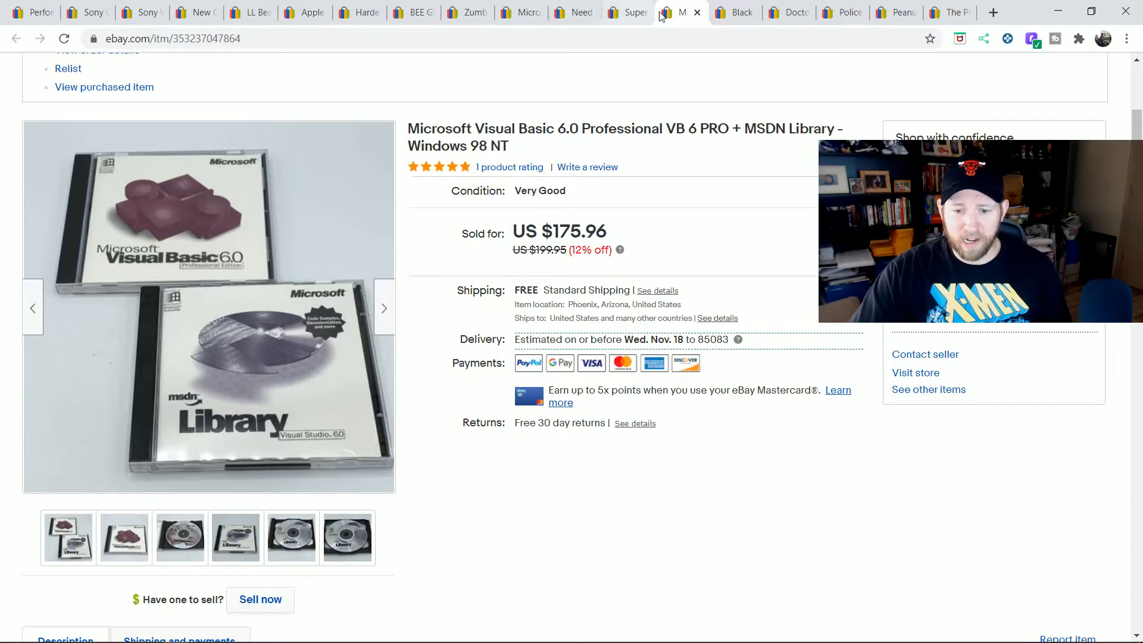
click(734, 12)
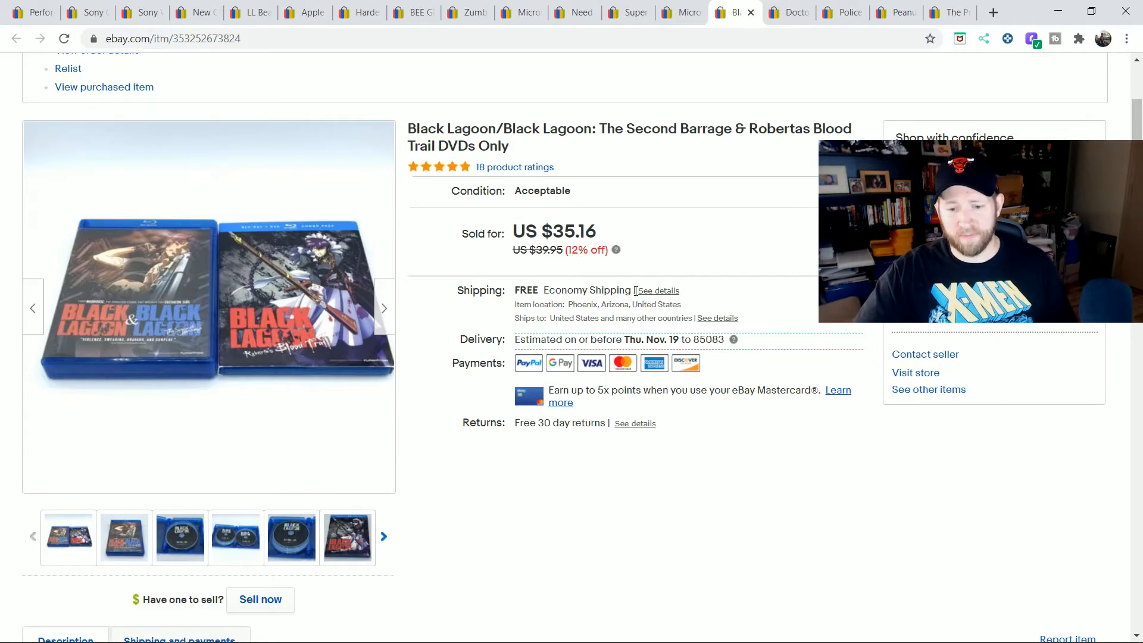
Check Doctor Who Third Series, then Police Woman First Season DVDs sold at US $48.95
click(787, 13)
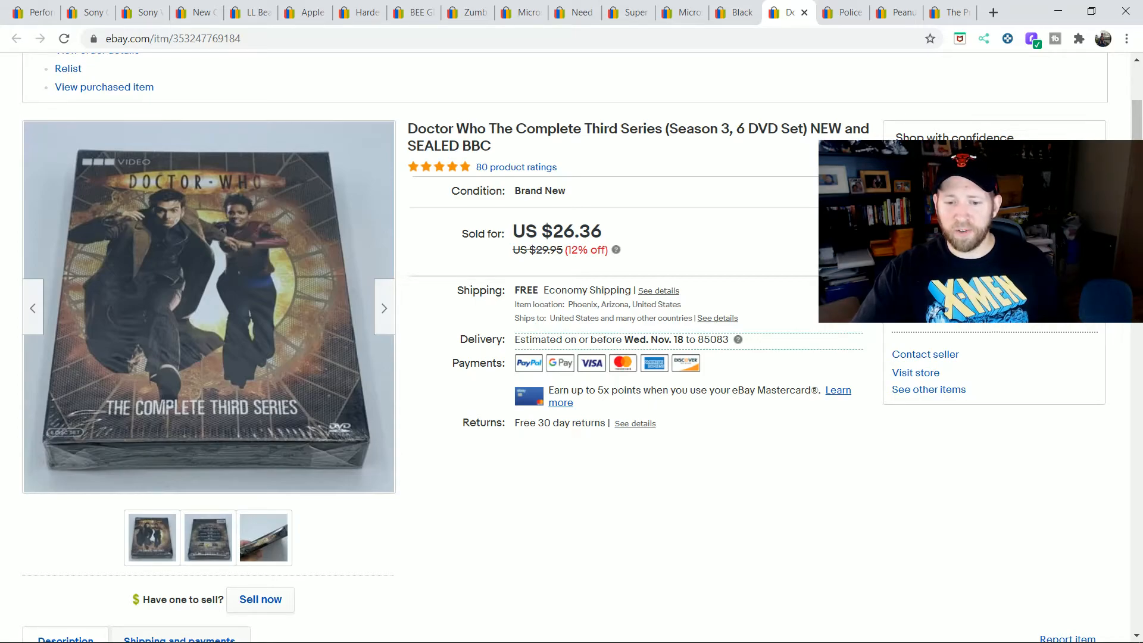
click(842, 12)
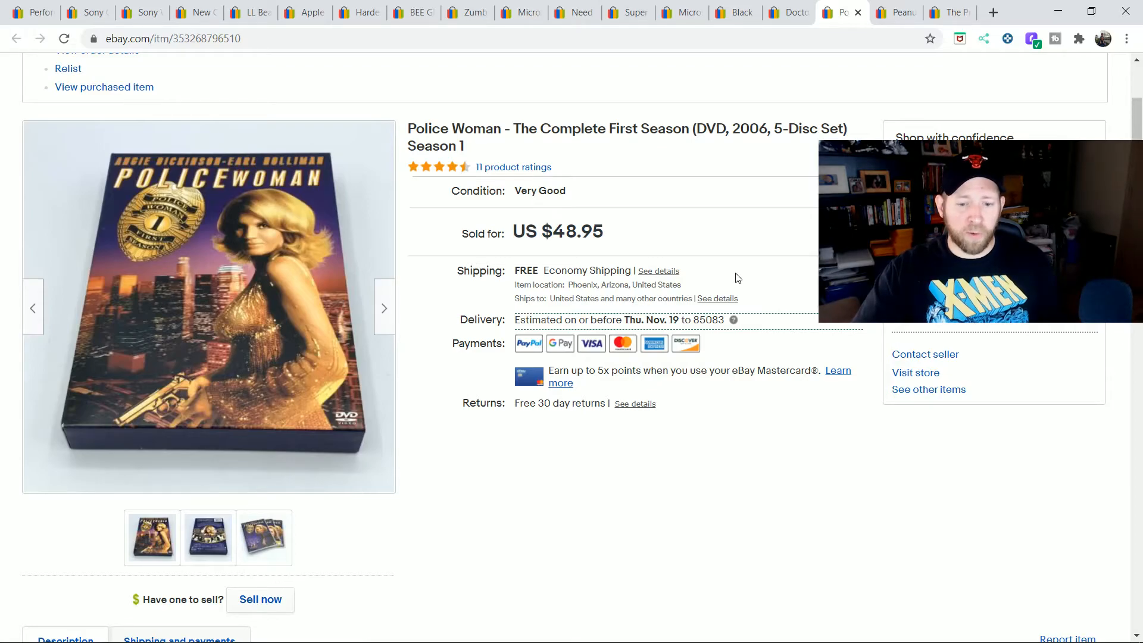
mouse_move(481, 143)
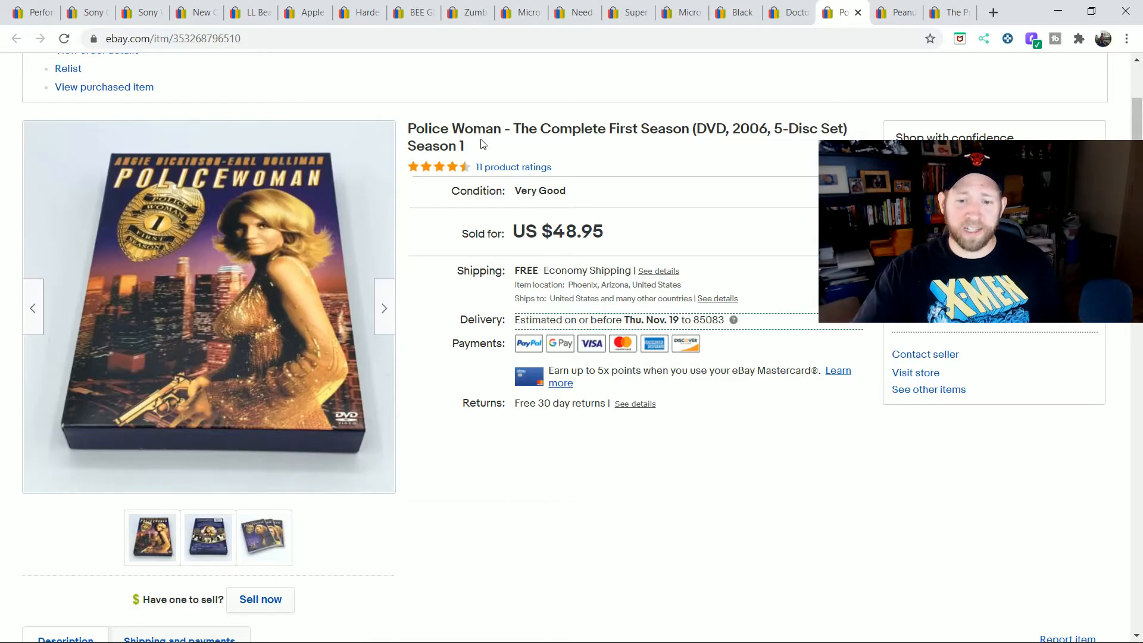
mouse_move(627, 613)
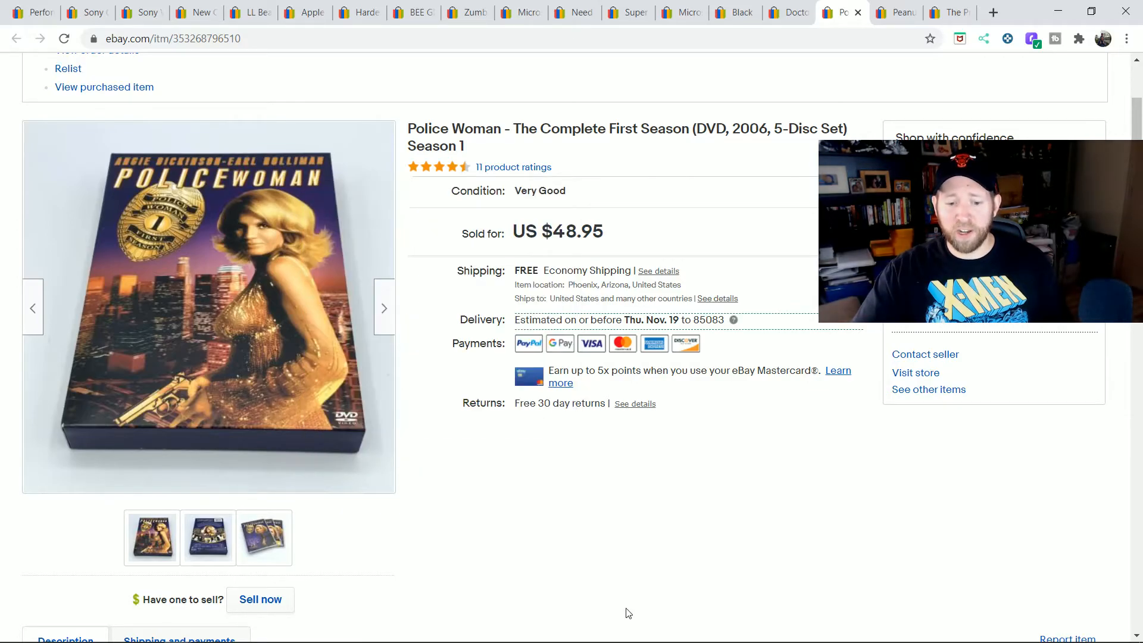
mouse_move(601, 539)
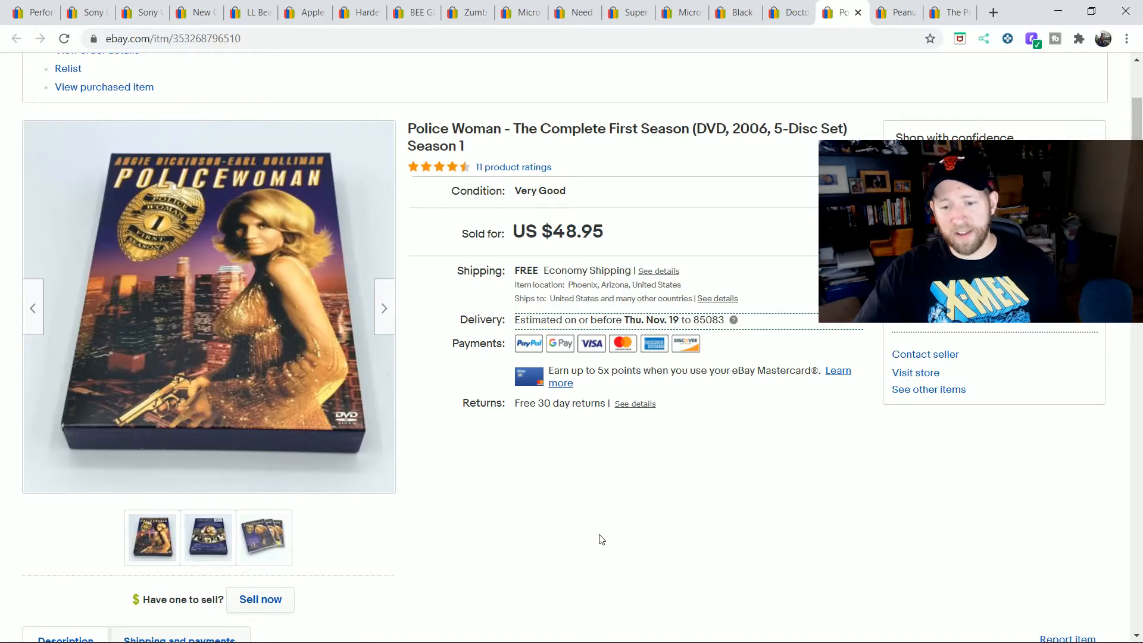
Review the Peanuts Deluxe Holiday DVD listing, then The Pretender complete series set sold for $249.95
click(897, 13)
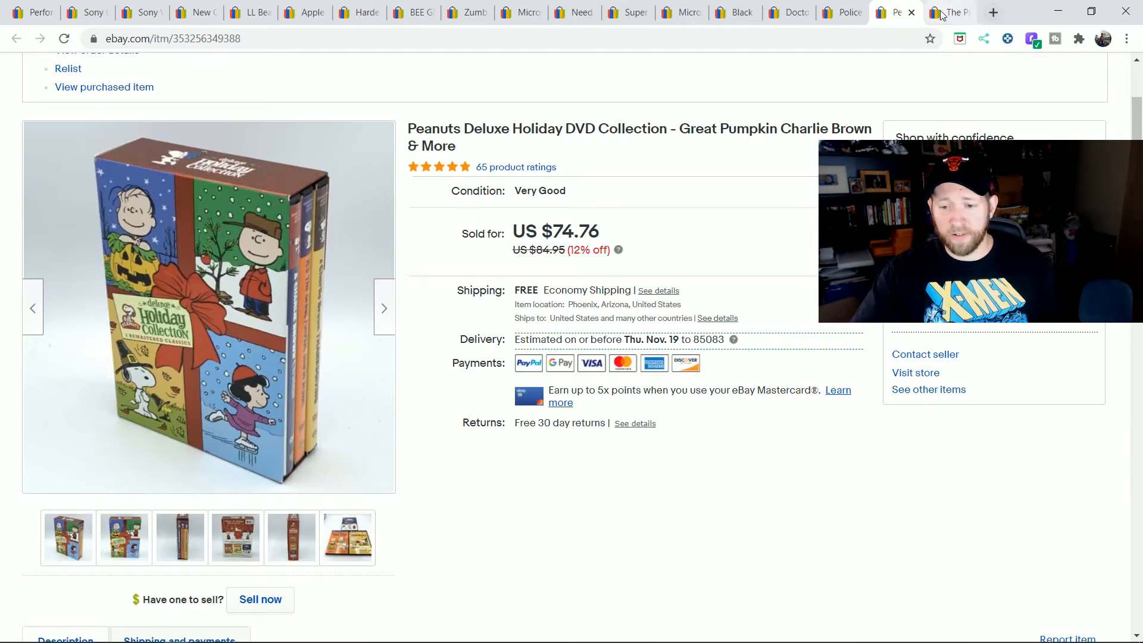
click(949, 13)
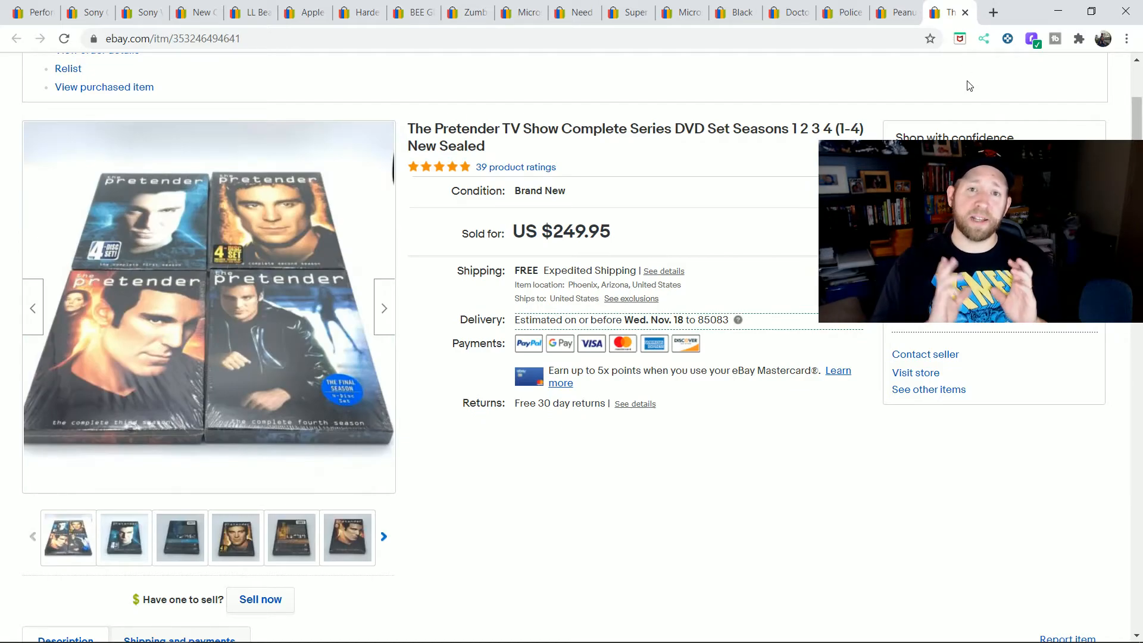